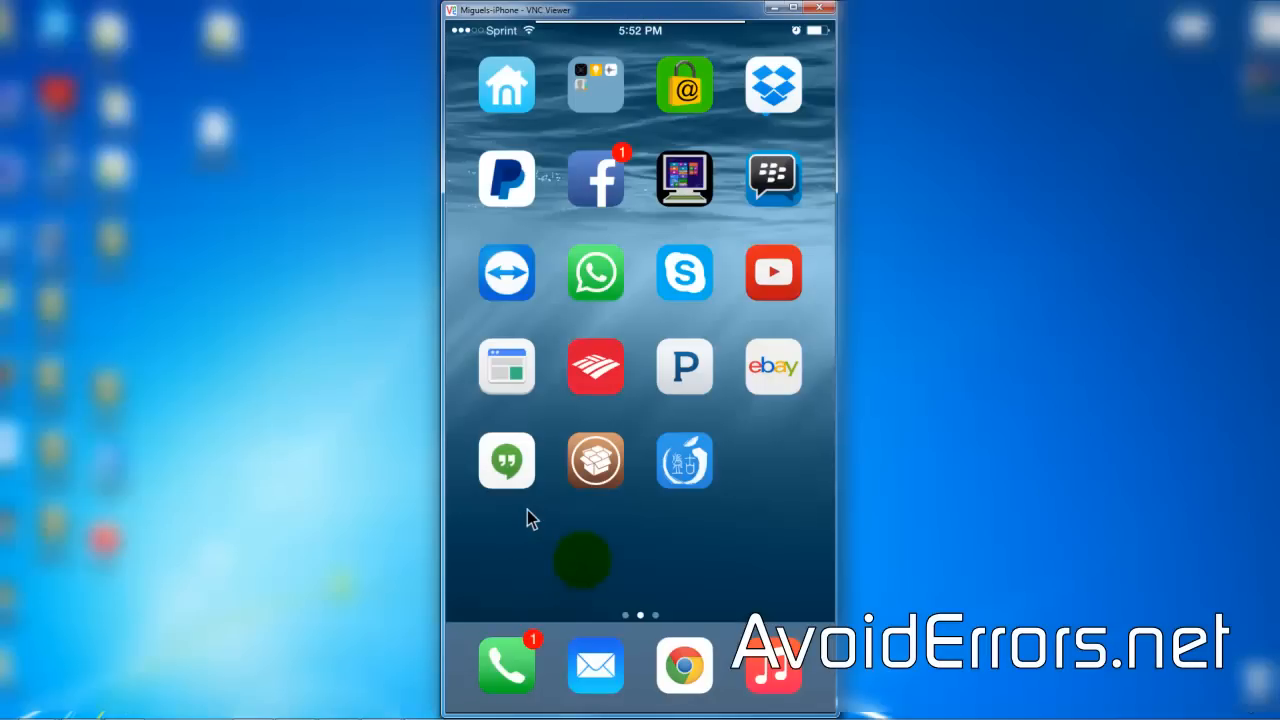
{"action": "mouse_move", "coordinate": [572, 500]}
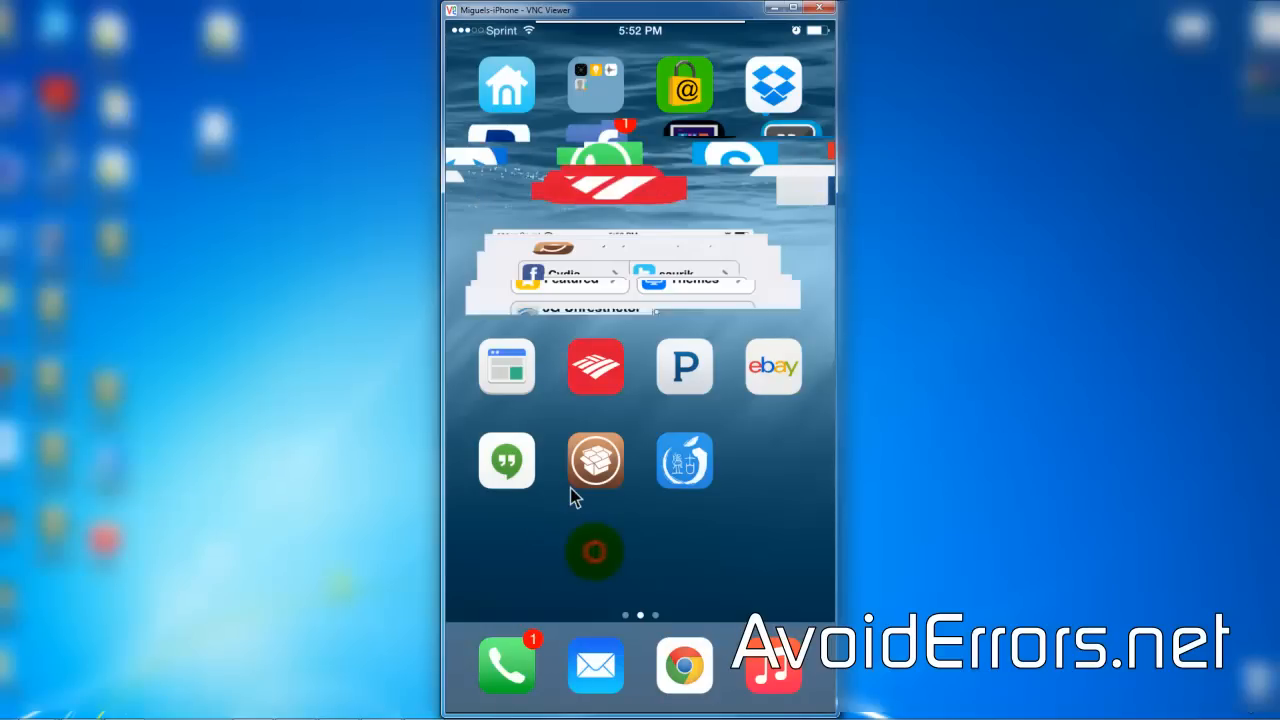
Step: Launch Cydia from the iPhone home screen in VNC Viewer
{"action": "left_click", "coordinate": [595, 461]}
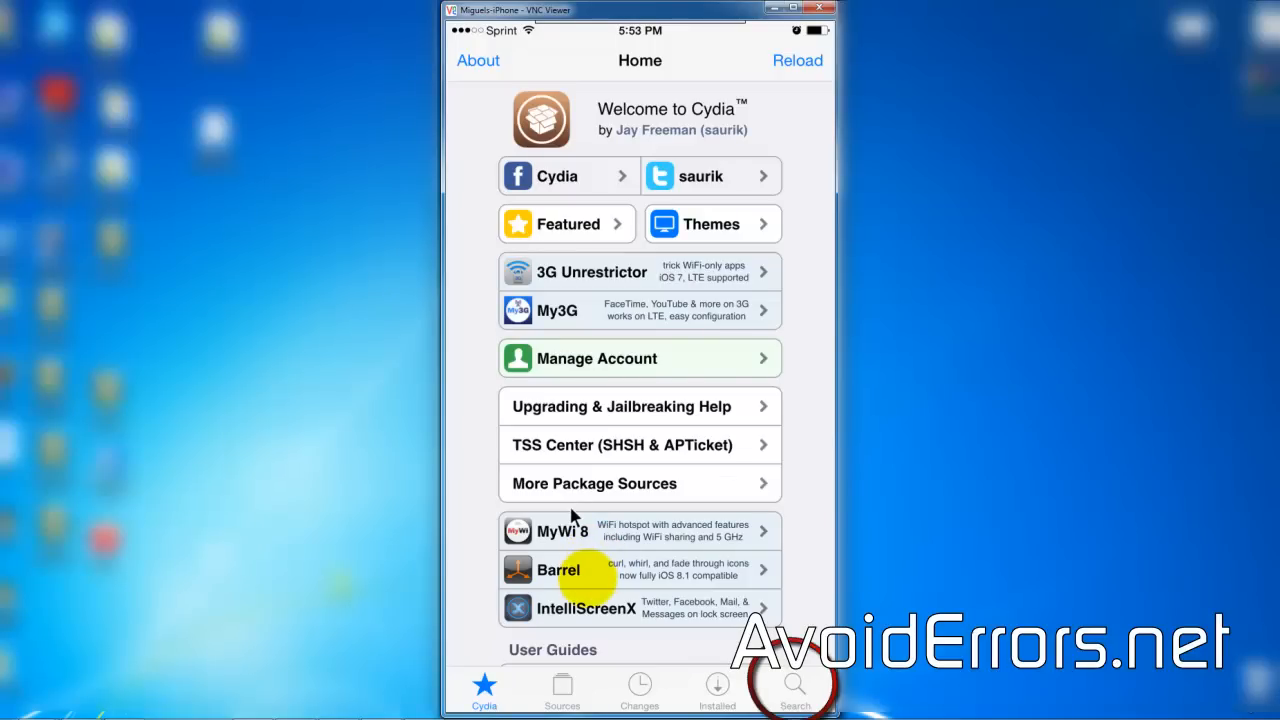
Step: Search Cydia for "WiFi pa" and open the WiFi Passwords package details
{"action": "left_click", "coordinate": [794, 683]}
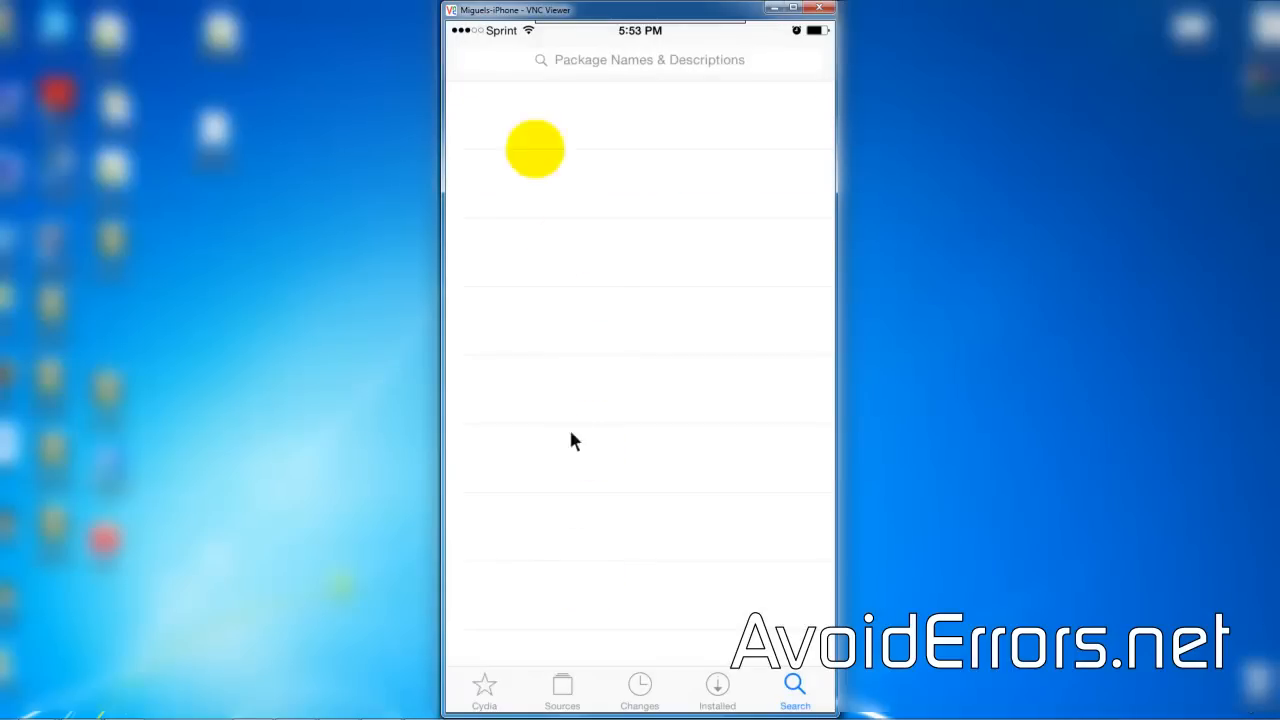
{"action": "left_click", "coordinate": [640, 59]}
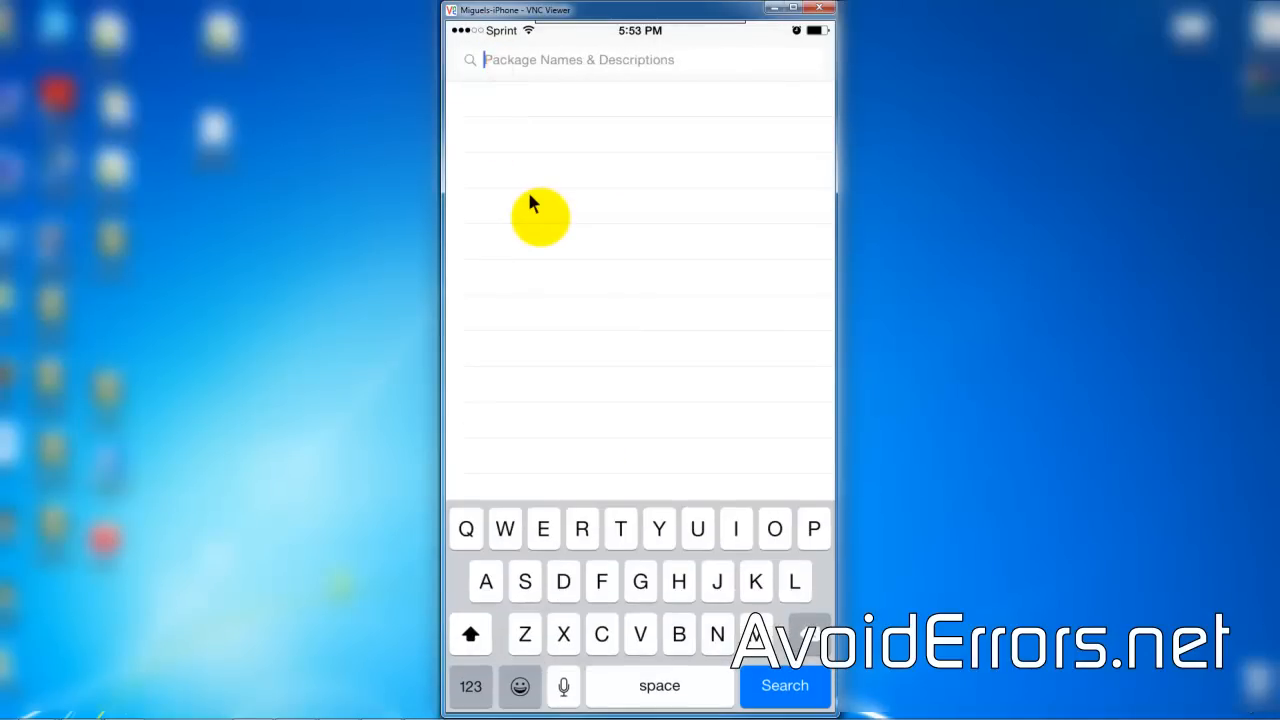
{"action": "type", "text": "WiFi"}
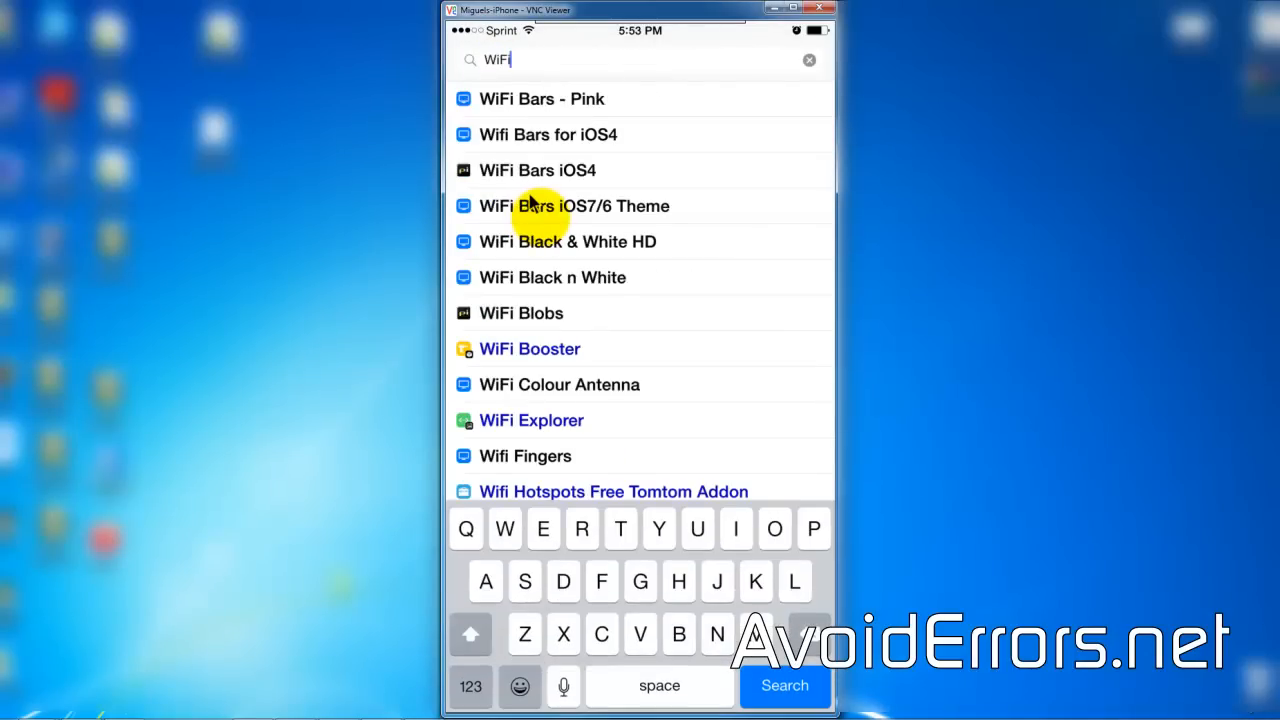
{"action": "type", "text": "pa"}
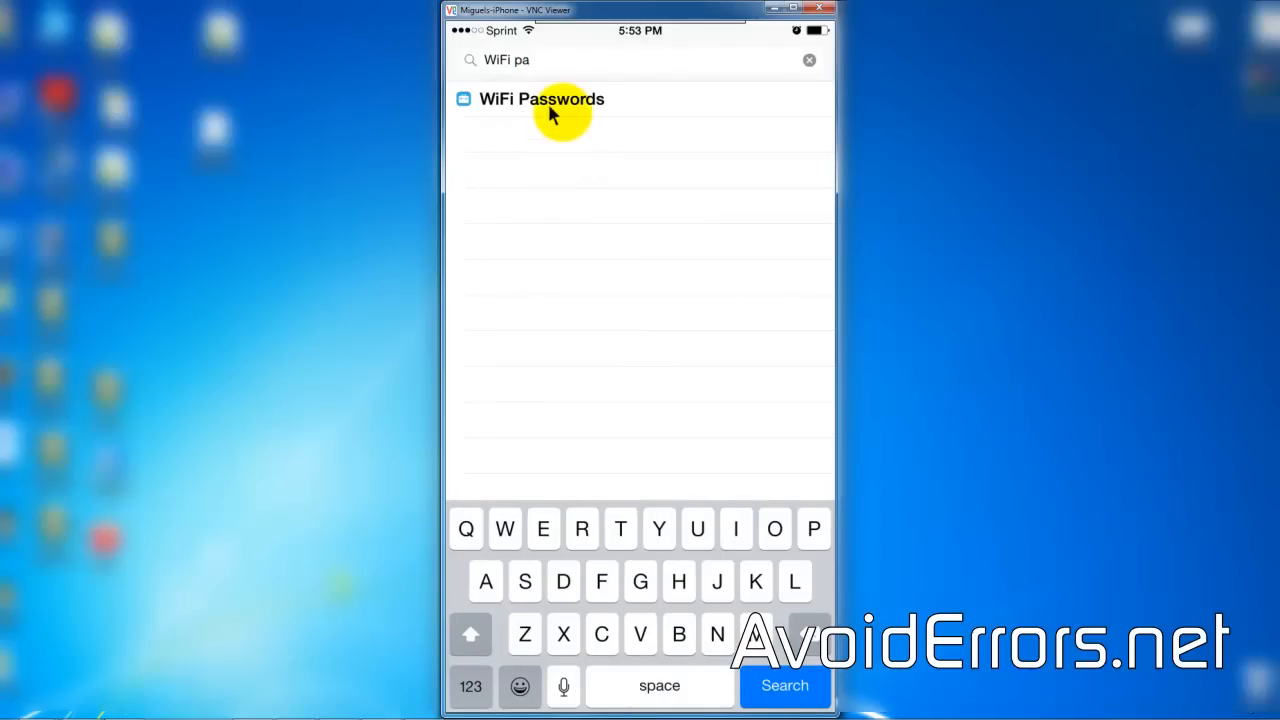
{"action": "left_click", "coordinate": [541, 99]}
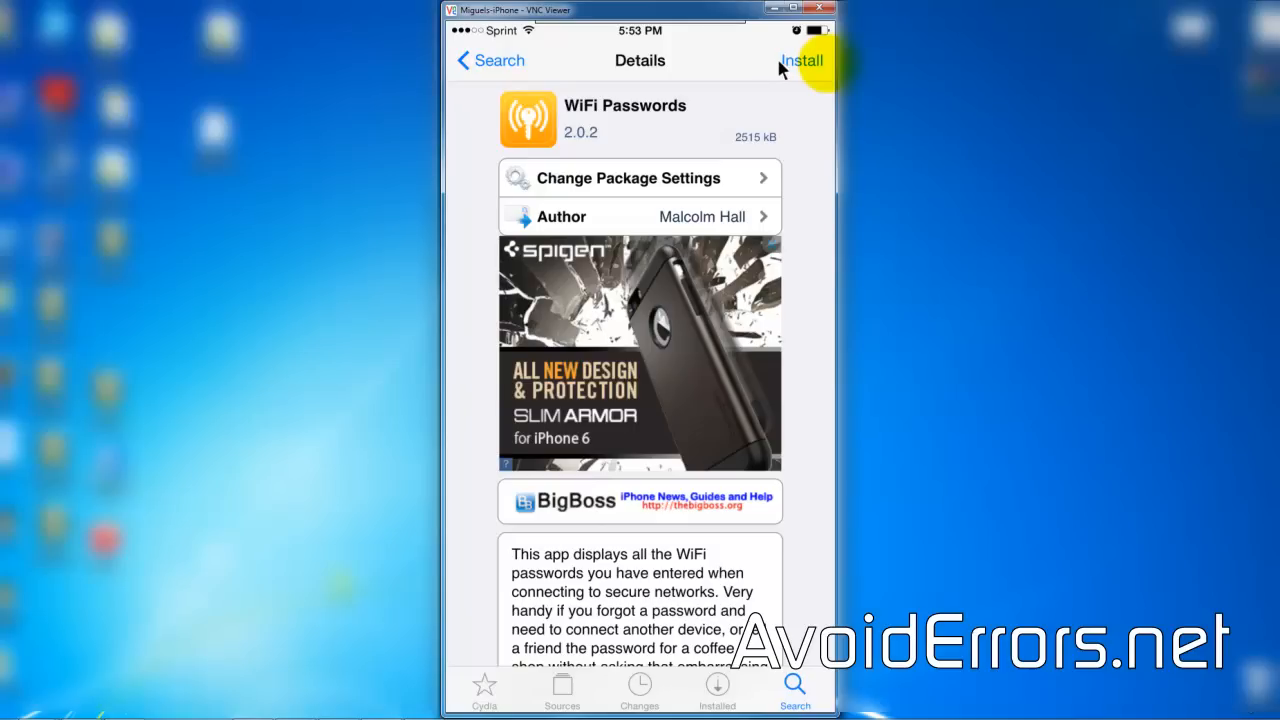
Step: Install the WiFi Passwords package and confirm the installation
{"action": "left_click", "coordinate": [802, 60]}
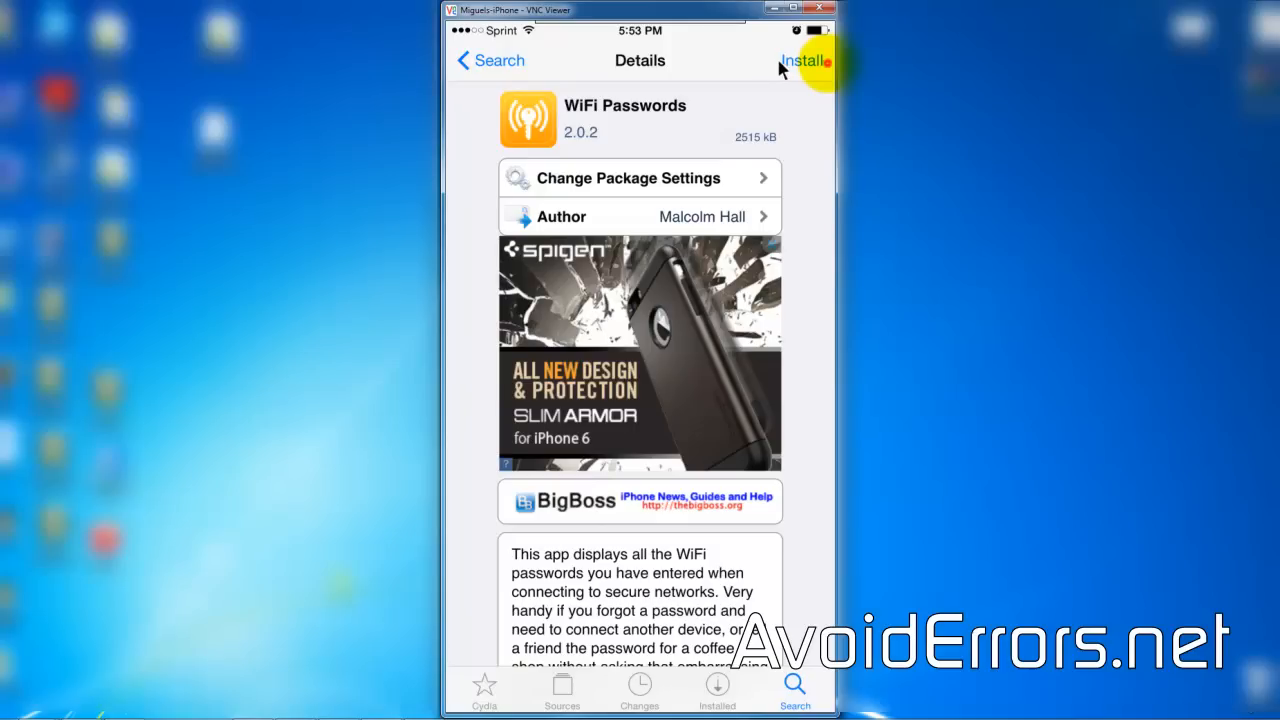
{"action": "left_click", "coordinate": [806, 60]}
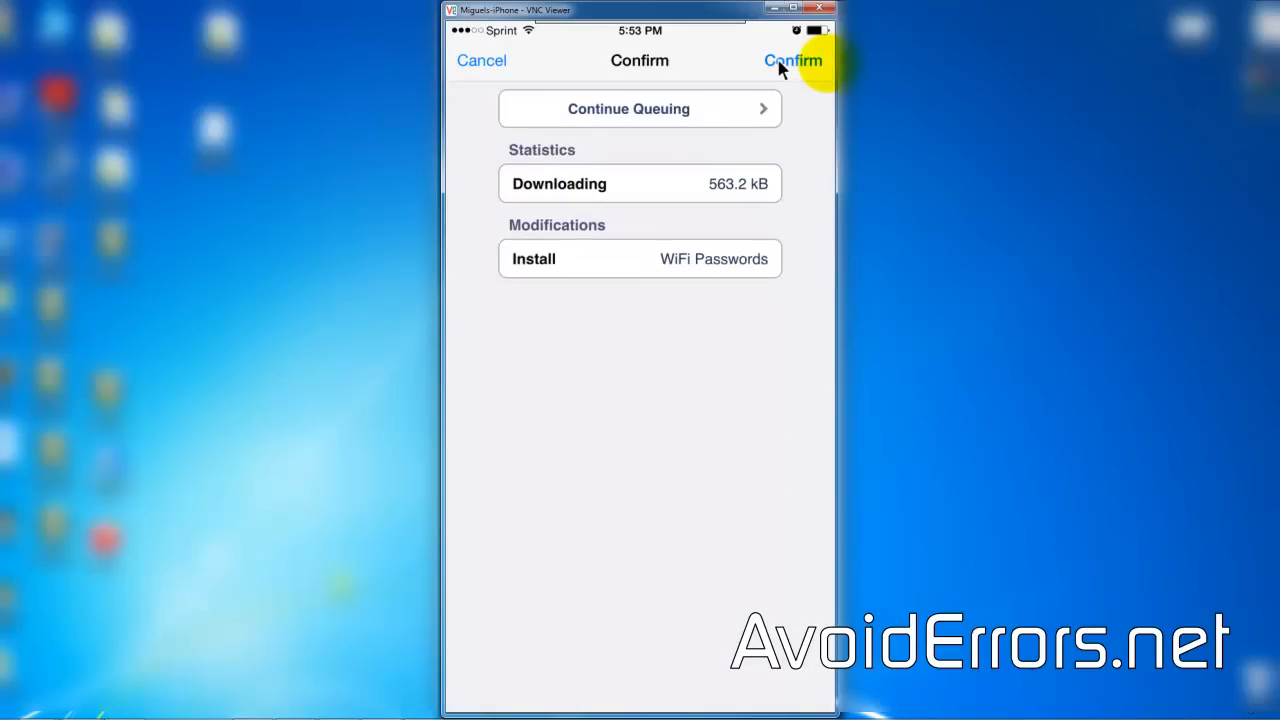
{"action": "left_click", "coordinate": [786, 60]}
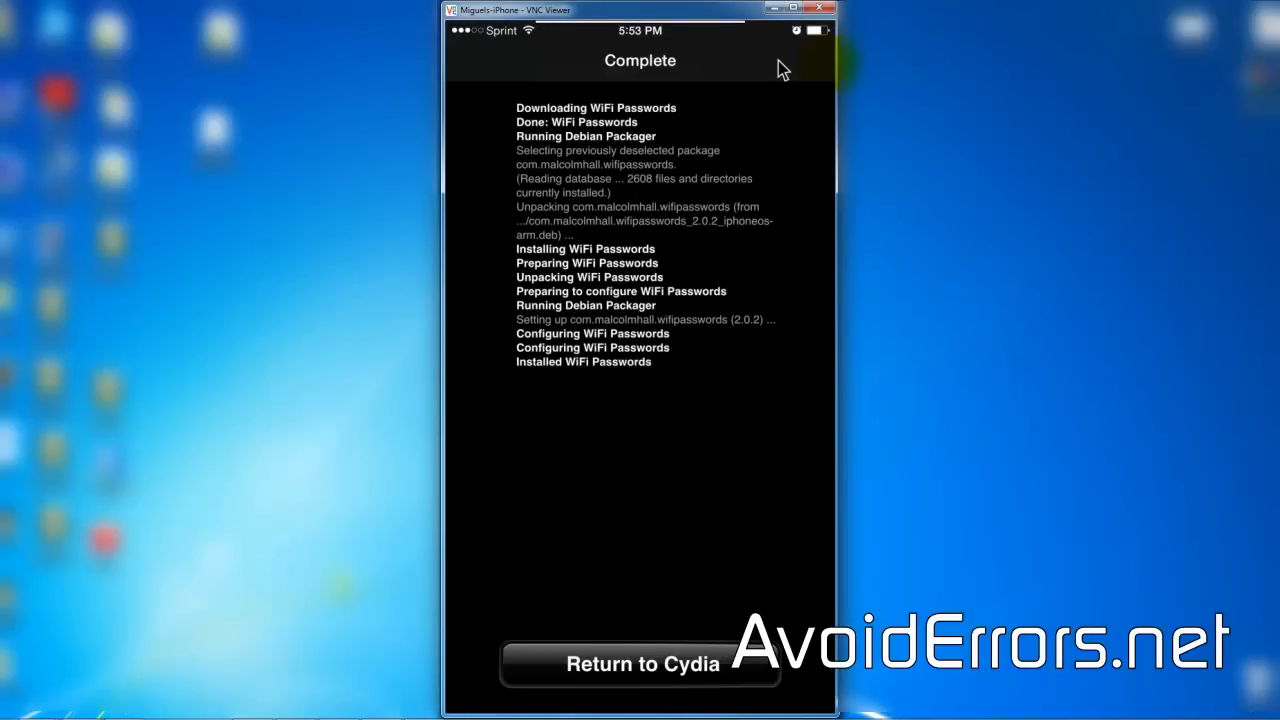
Step: Return to Cydia from the installation log
{"action": "left_click", "coordinate": [639, 664]}
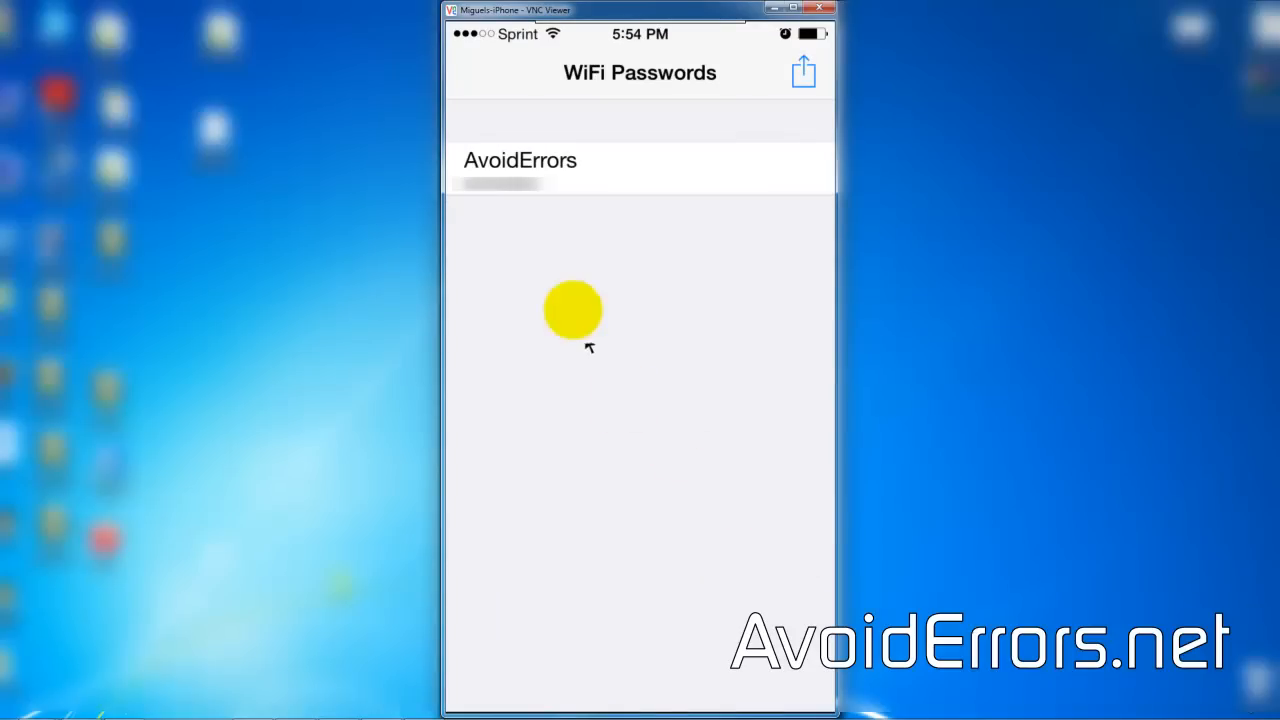
{"action": "mouse_move", "coordinate": [527, 222]}
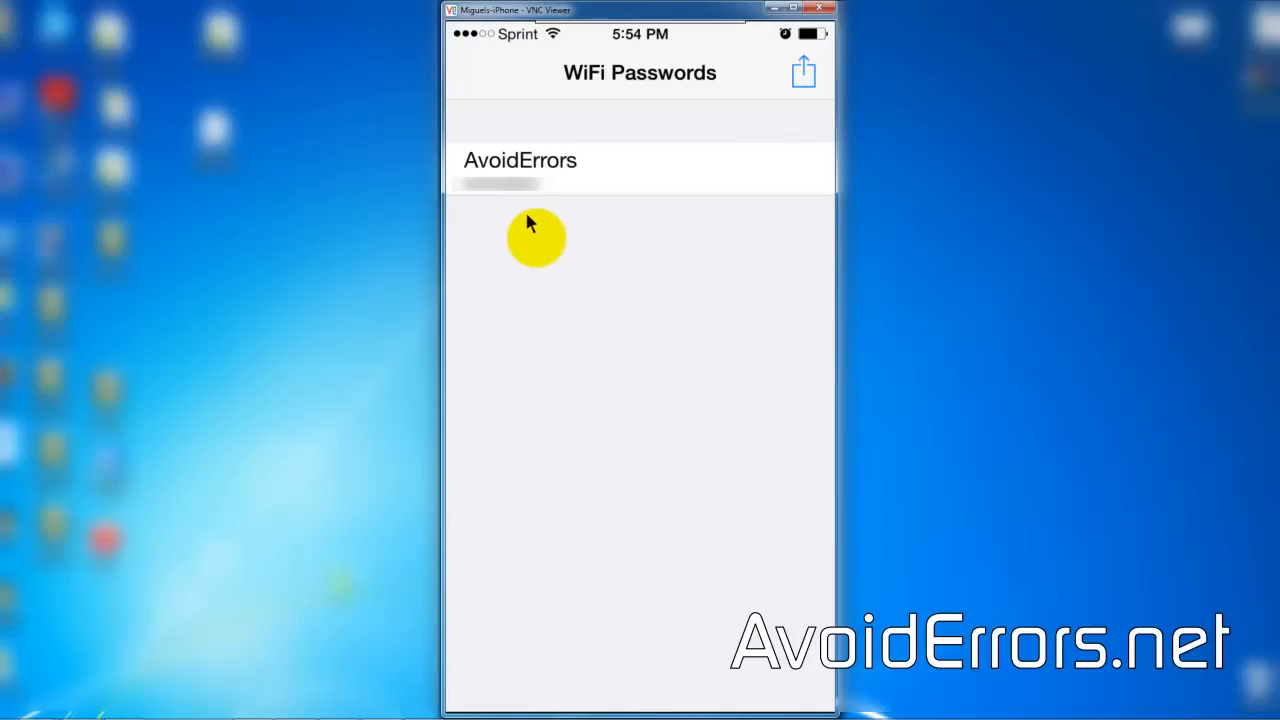